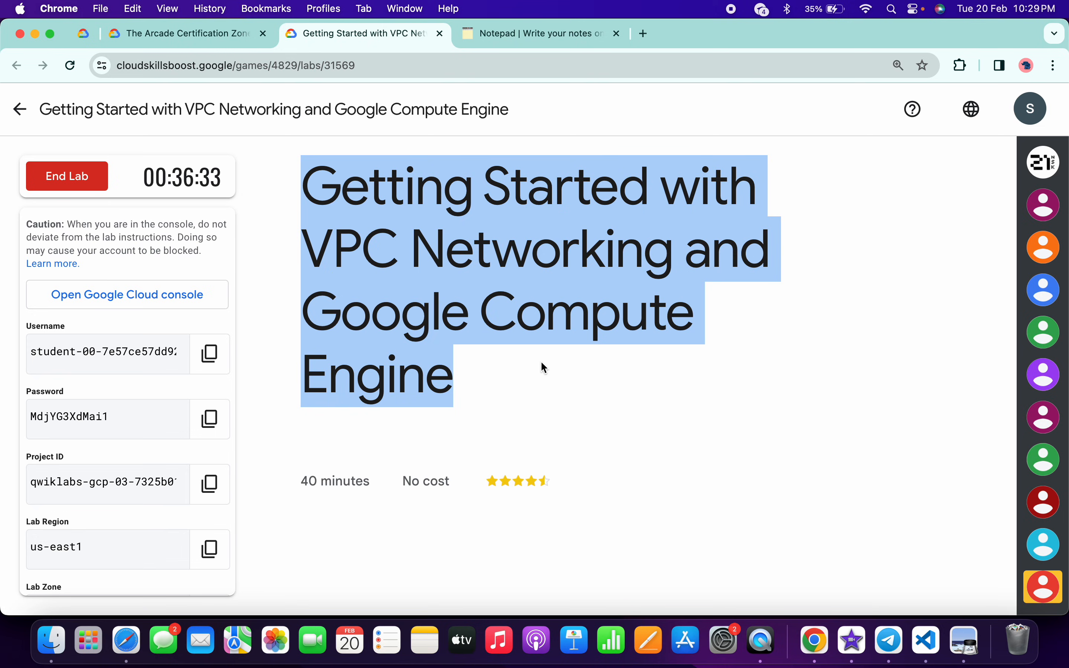
# Step: Activate Cloud Shell from the console dashboard, then revisit the lab instructions and setup notes
pyautogui.click(126, 295)
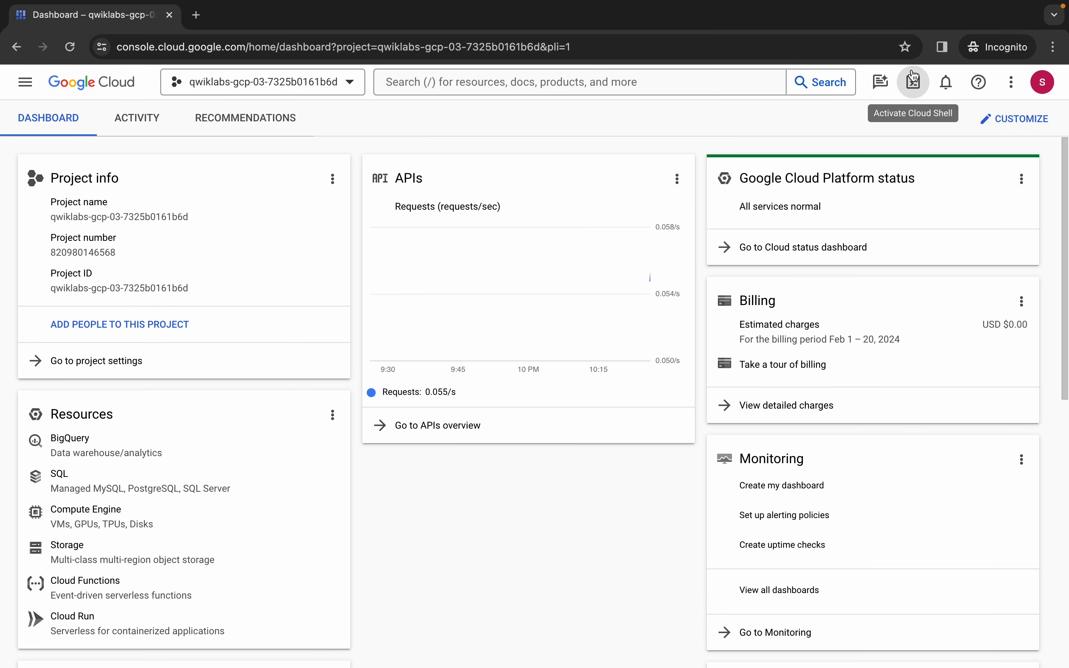
pyautogui.click(912, 82)
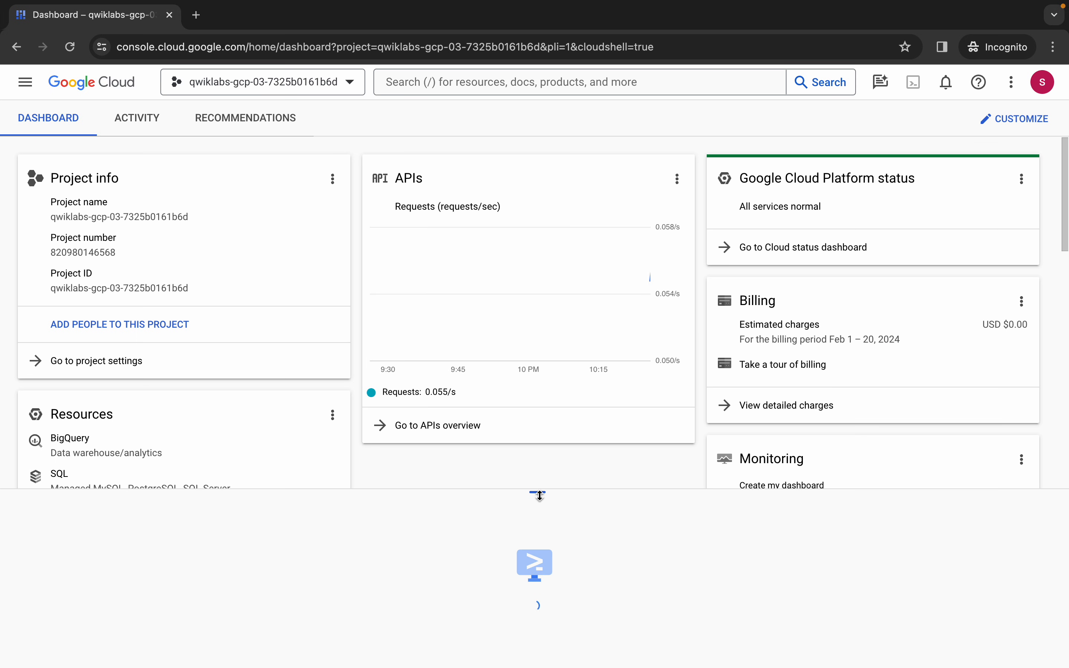
pyautogui.click(349, 33)
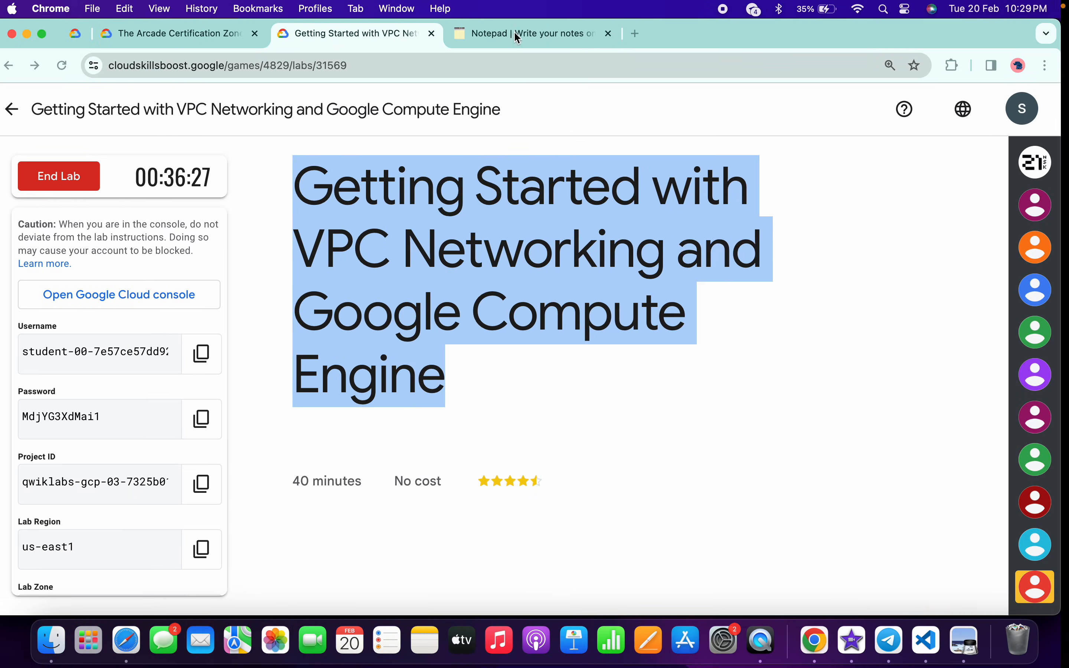
pyautogui.click(530, 34)
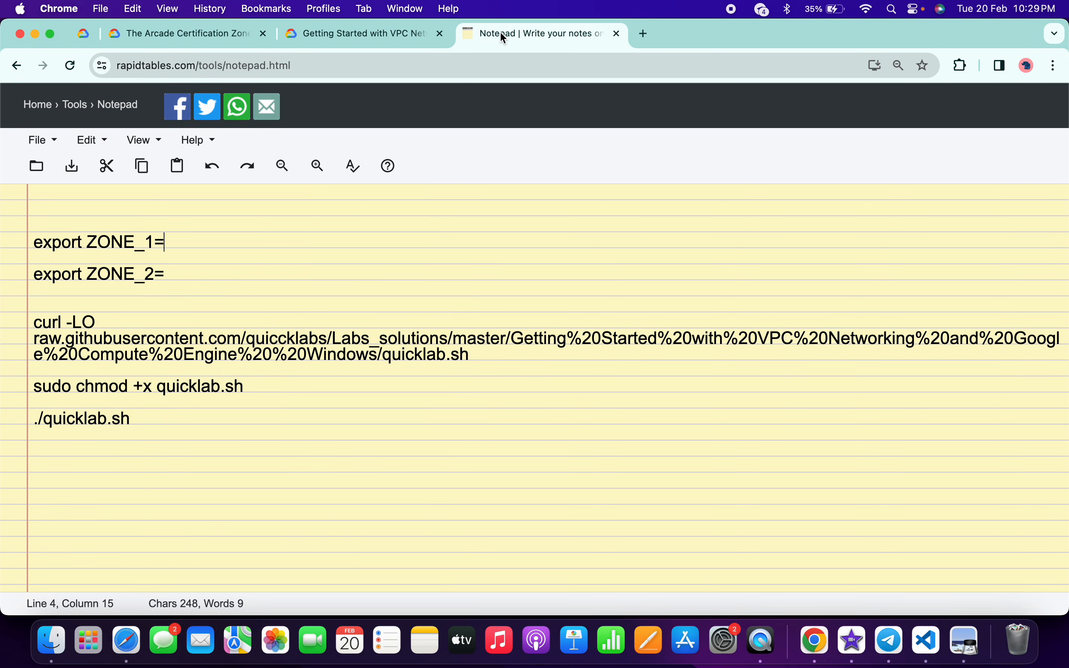
pyautogui.click(364, 34)
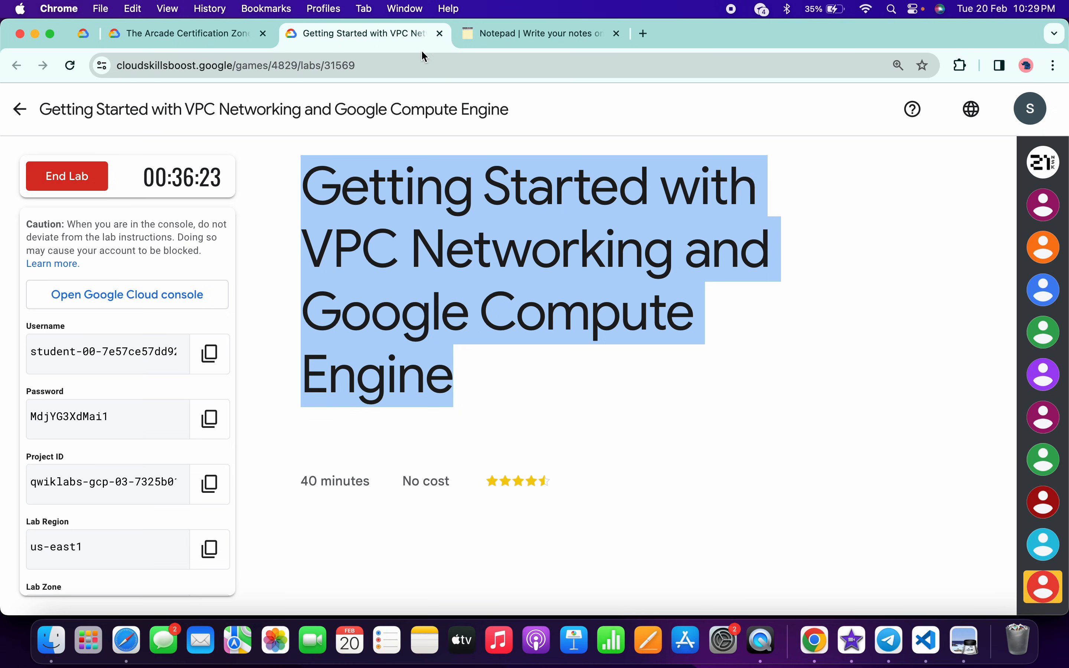
# Step: Record the first VM zone us-east1-c as ZONE_1 in the notes
pyautogui.scroll(-3)
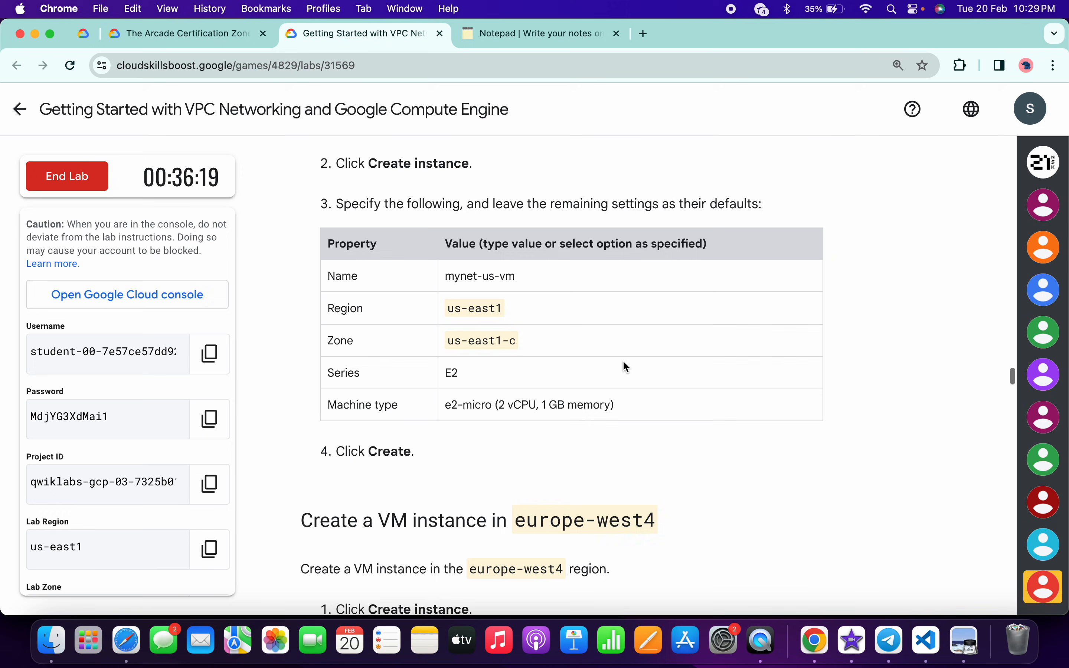
pyautogui.scroll(-3)
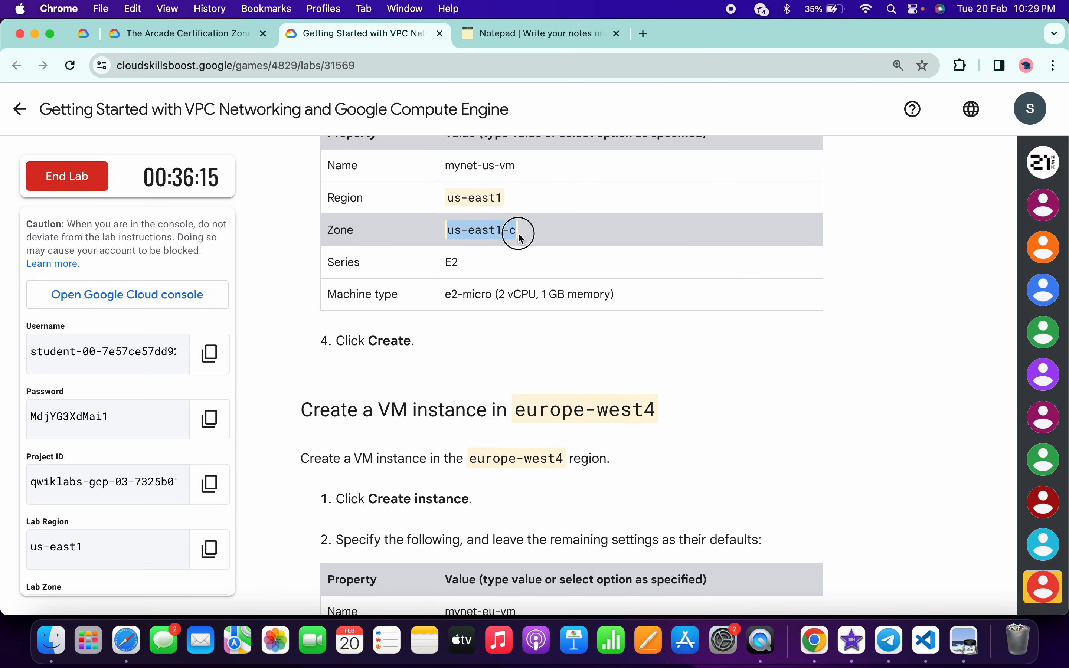
pyautogui.click(539, 33)
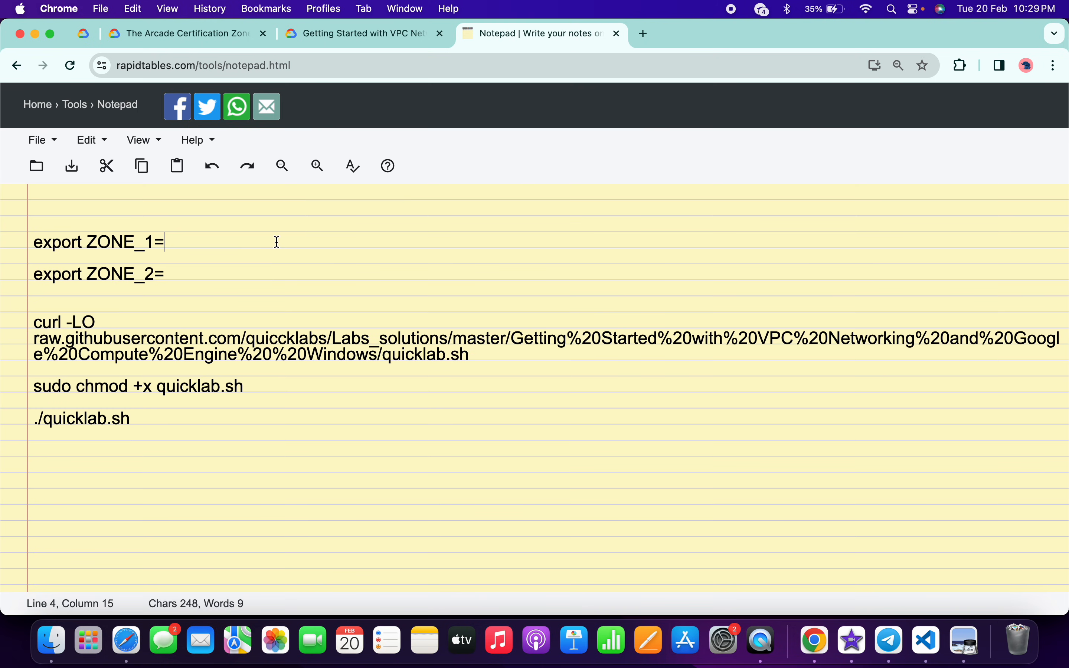
pyautogui.write('us-east1-c')
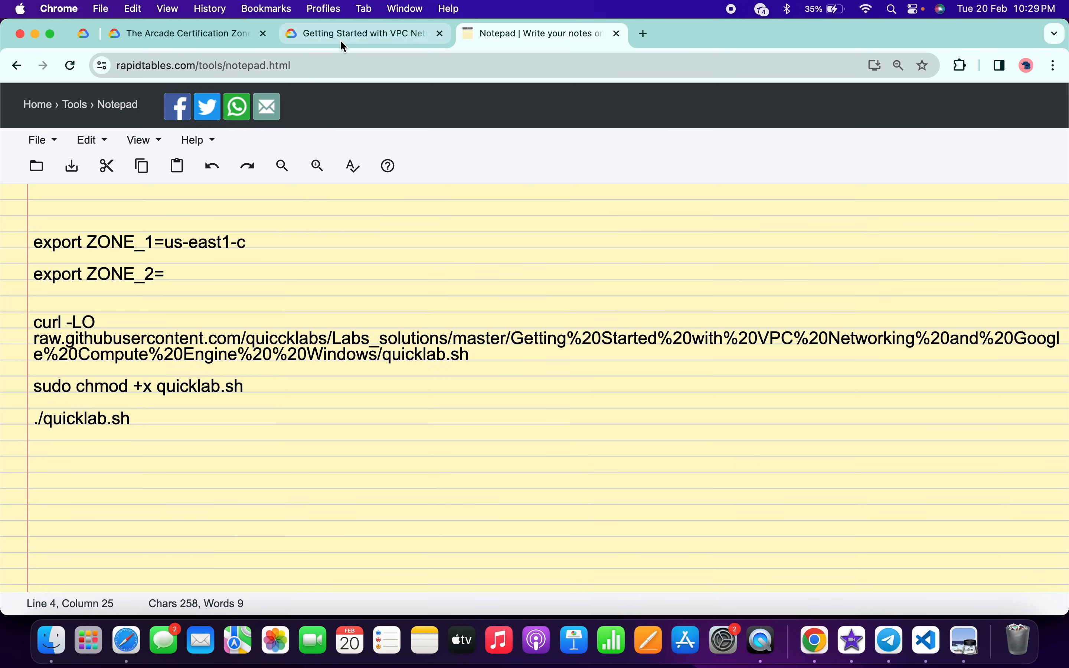
# Step: Record the second VM zone europe-west4-c as ZONE_2 in the notes
pyautogui.click(365, 33)
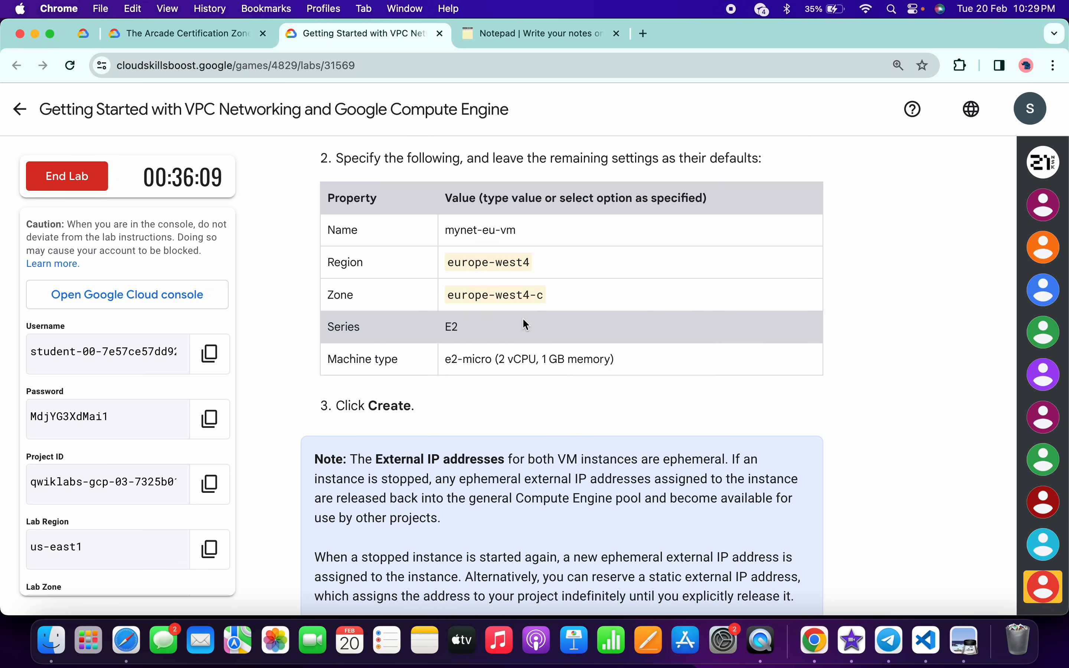
pyautogui.doubleClick(494, 295)
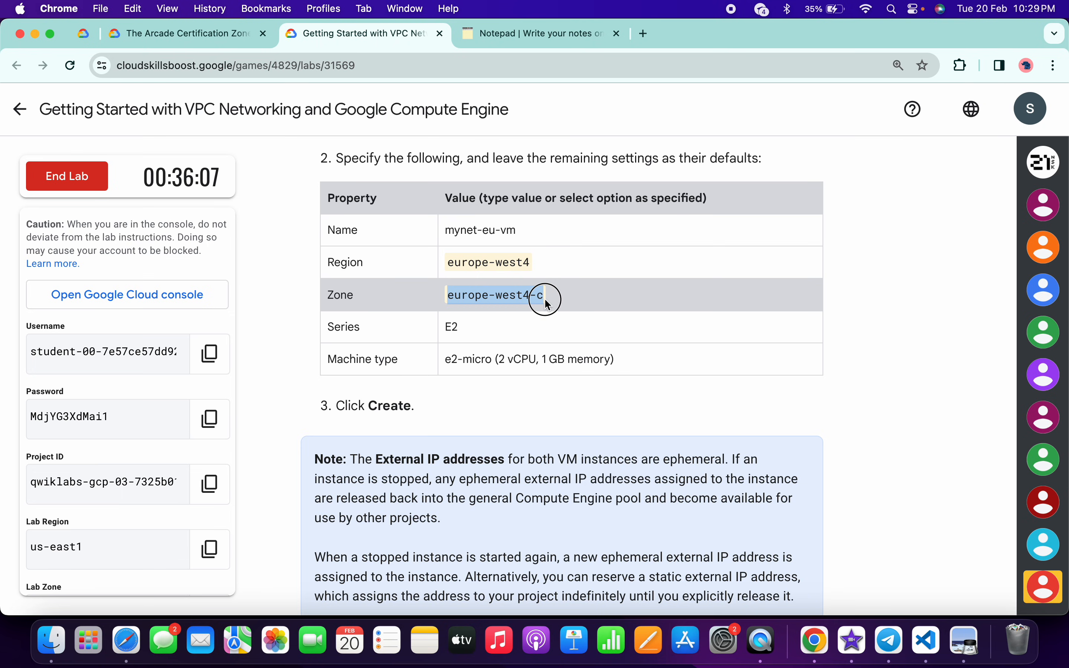
pyautogui.click(538, 34)
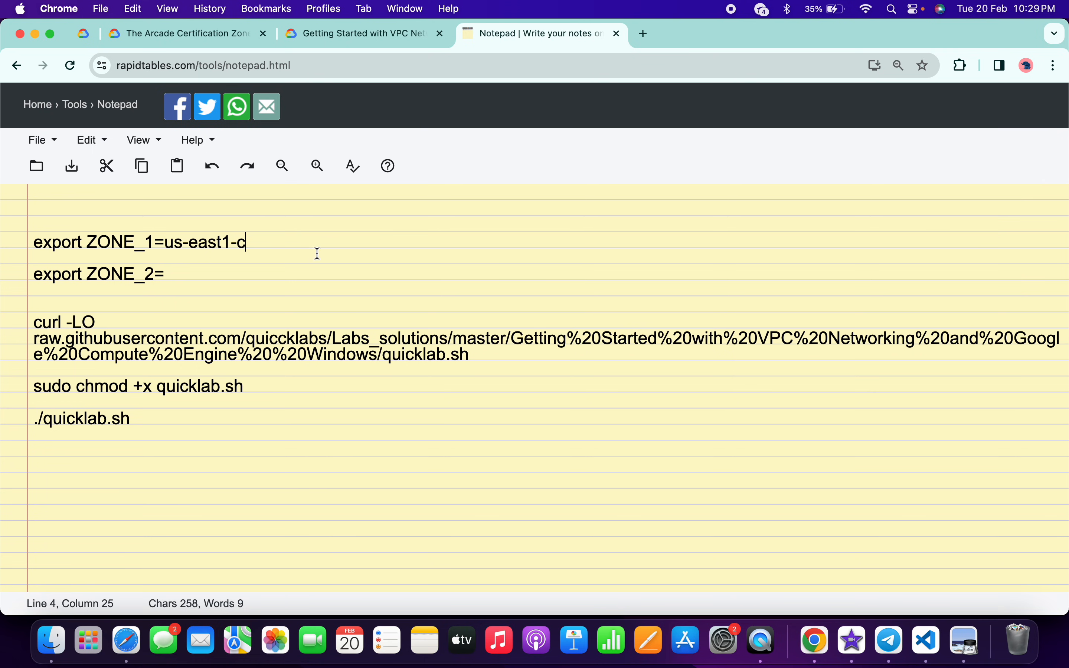
pyautogui.write('europe-west4-c')
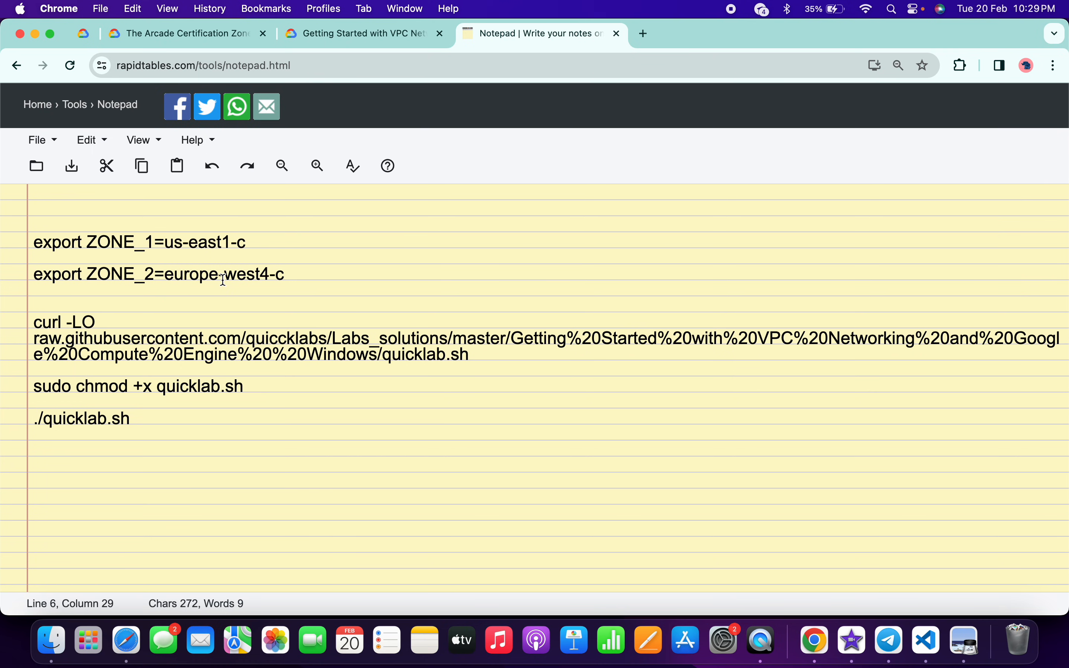
pyautogui.moveTo(162, 250)
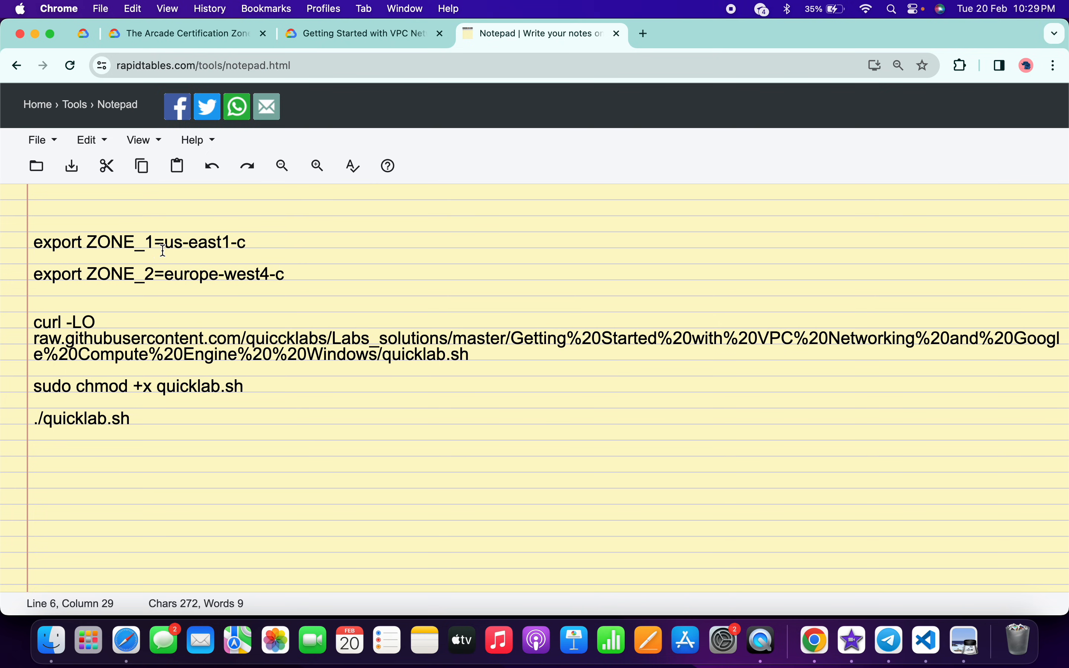
pyautogui.moveTo(124, 279)
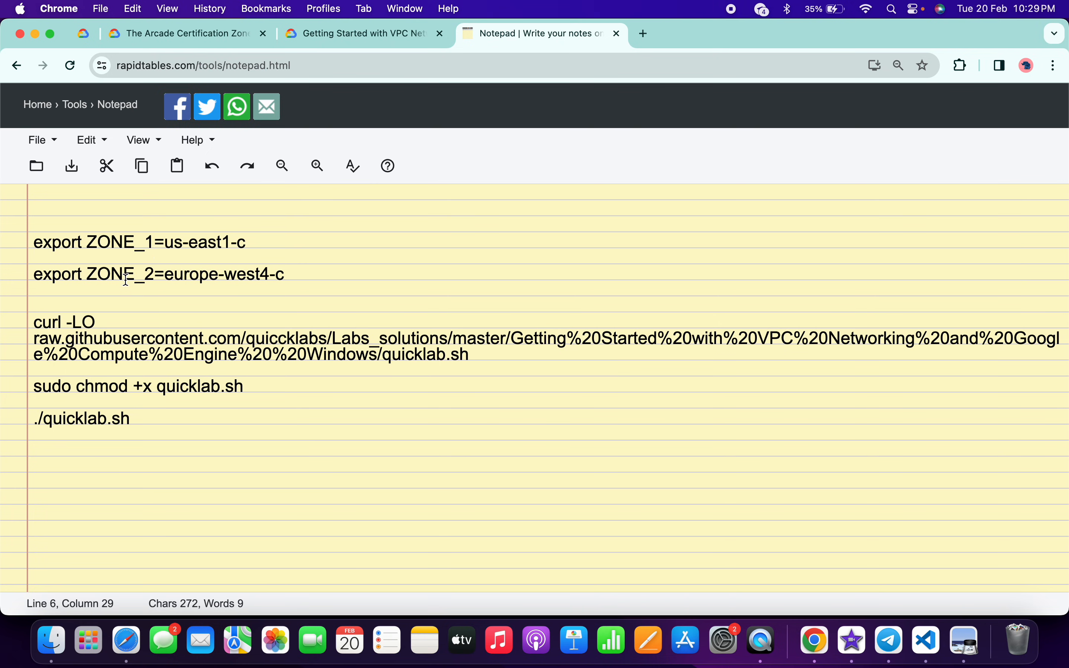
pyautogui.moveTo(205, 274)
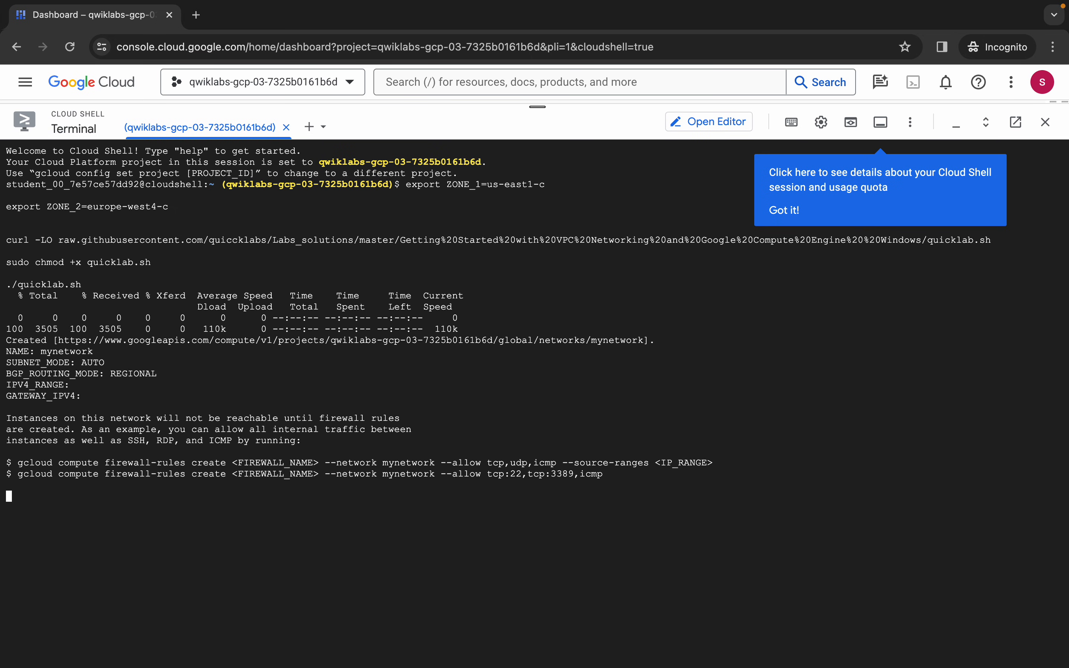
# Step: Run the quicklab.sh setup in Cloud Shell until mynet-us-vm and mynet-eu-vm report RUNNING
pyautogui.press('Return')
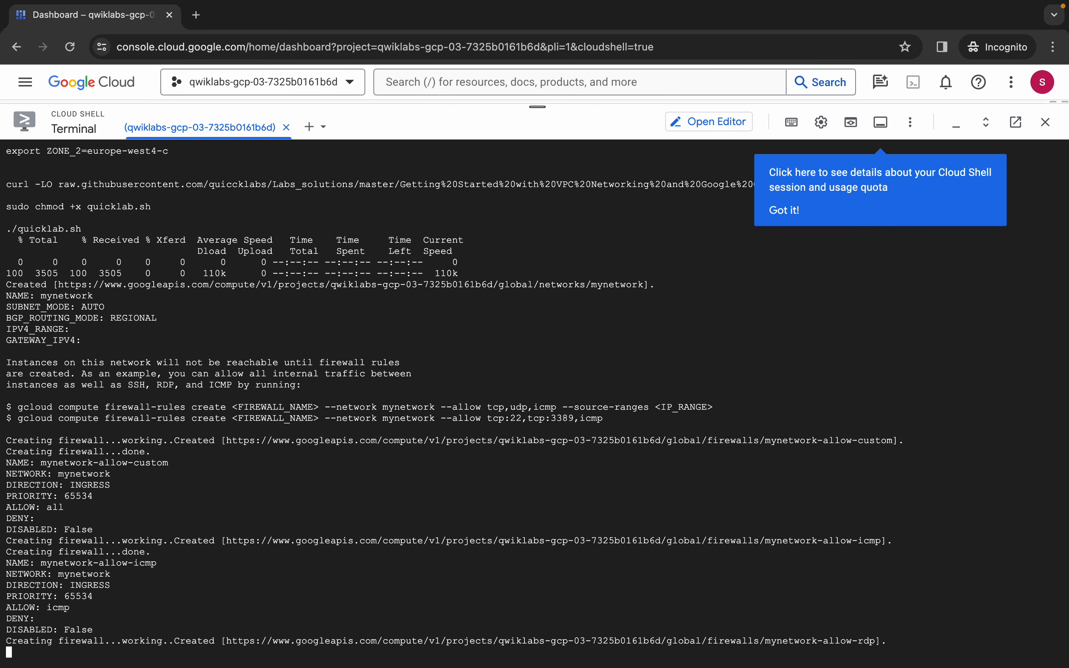
pyautogui.scroll(-3)
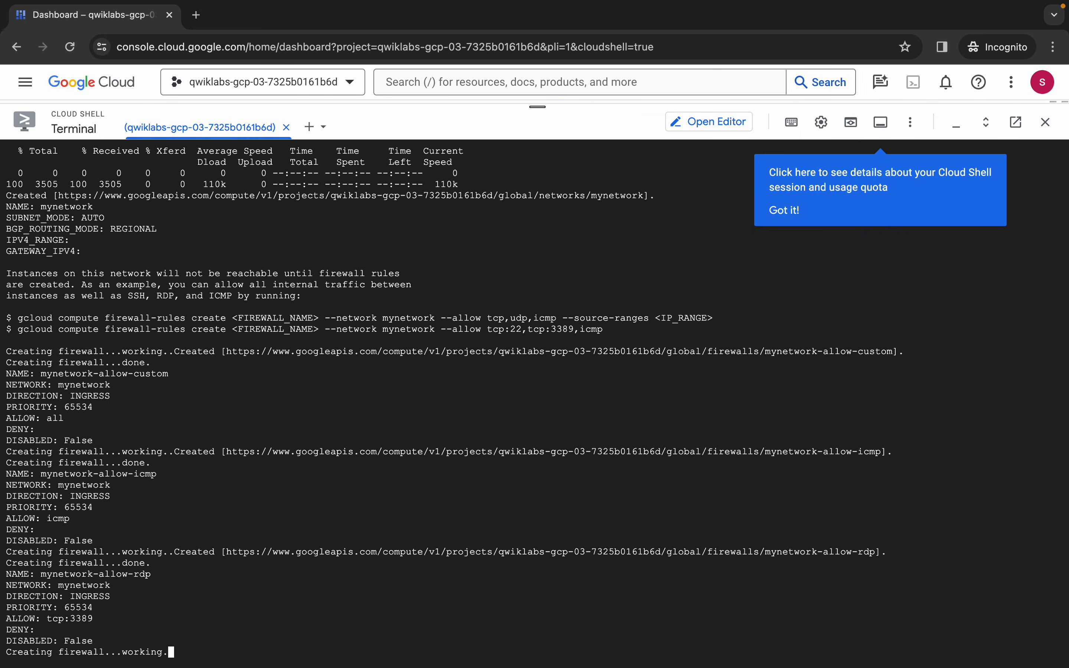
pyautogui.scroll(-3)
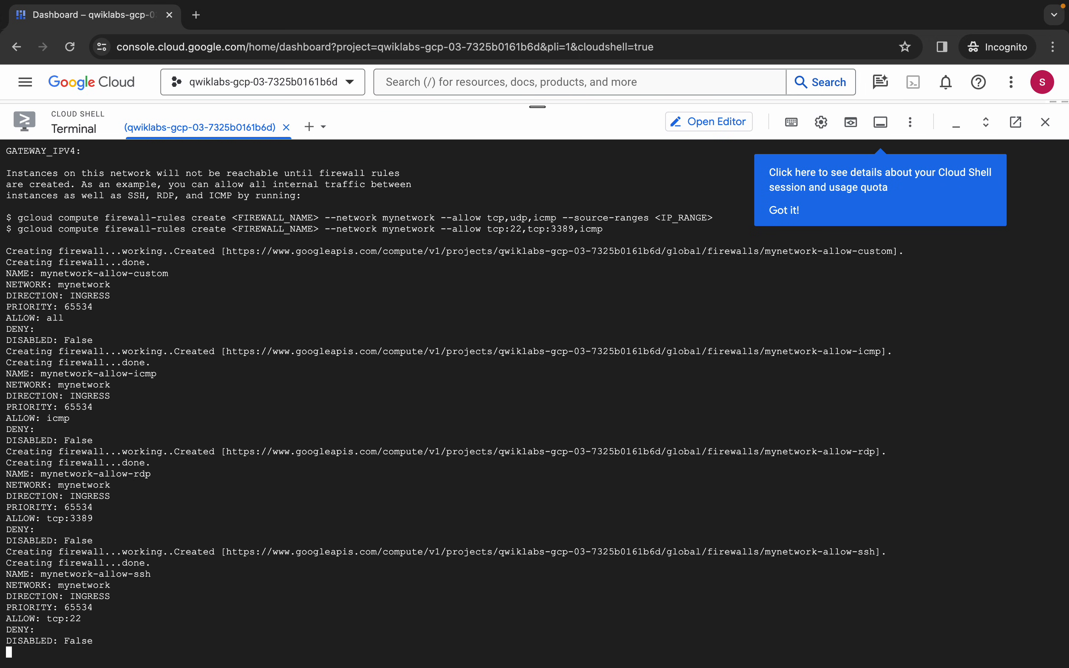
pyautogui.scroll(-3)
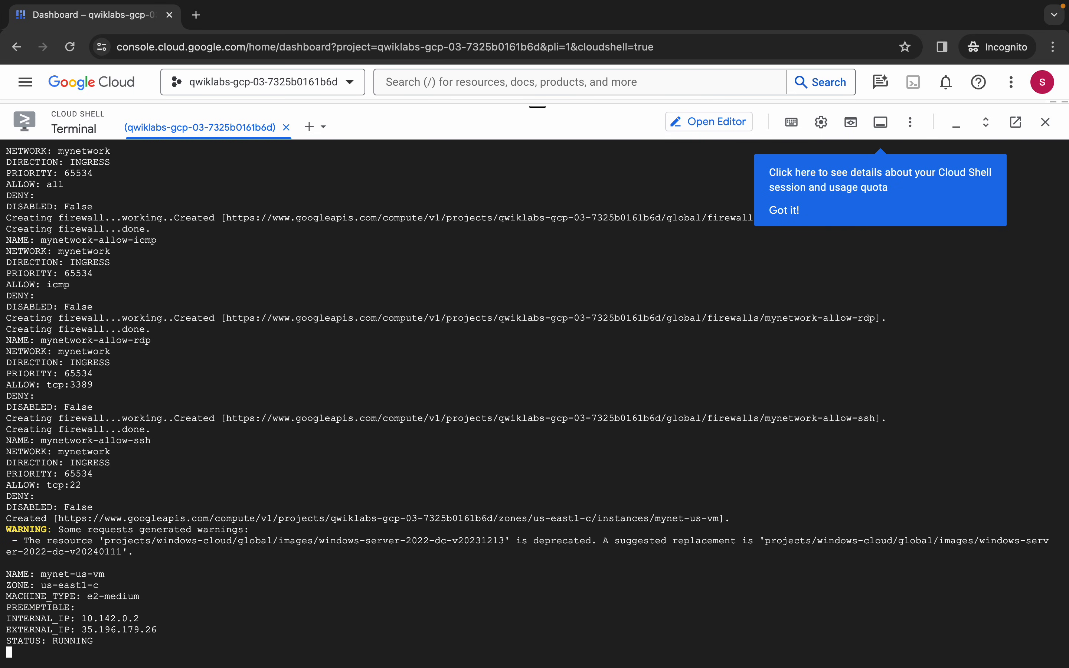
pyautogui.scroll(-3)
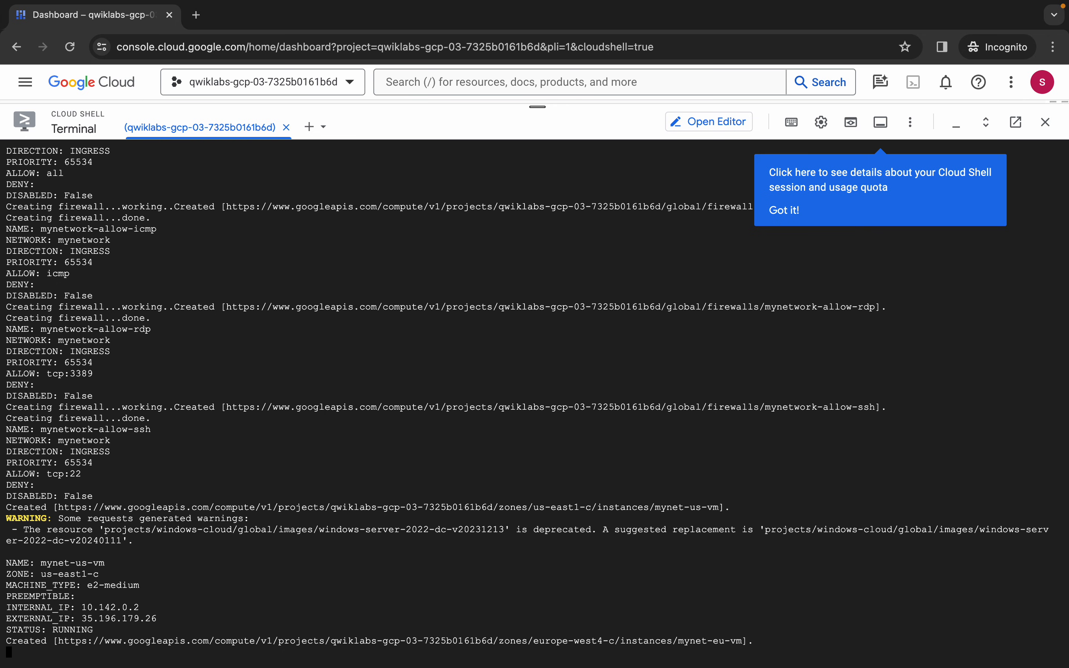
pyautogui.scroll(-3)
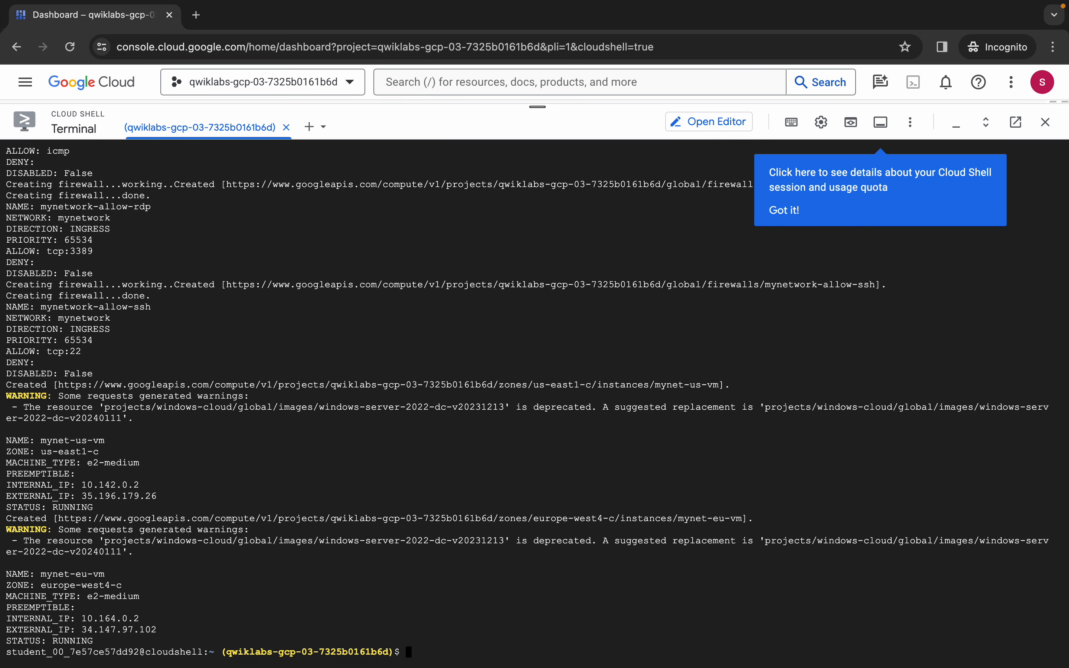
# Step: Check progress on 'Create a VPC network and VM instance' and reach the End your lab section
pyautogui.click(537, 34)
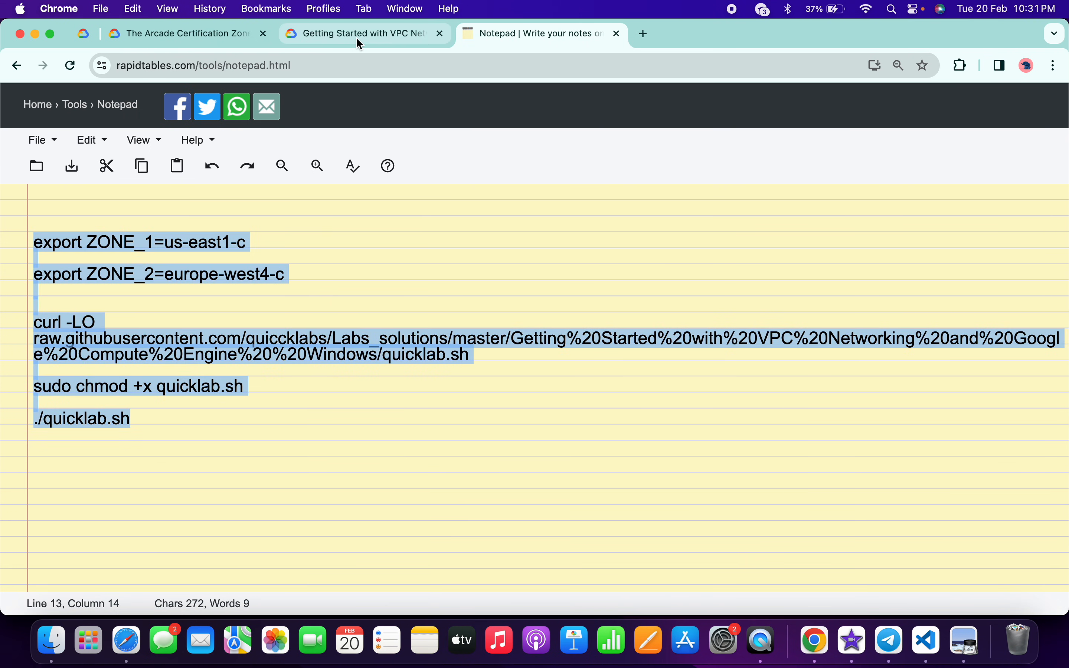
pyautogui.click(365, 33)
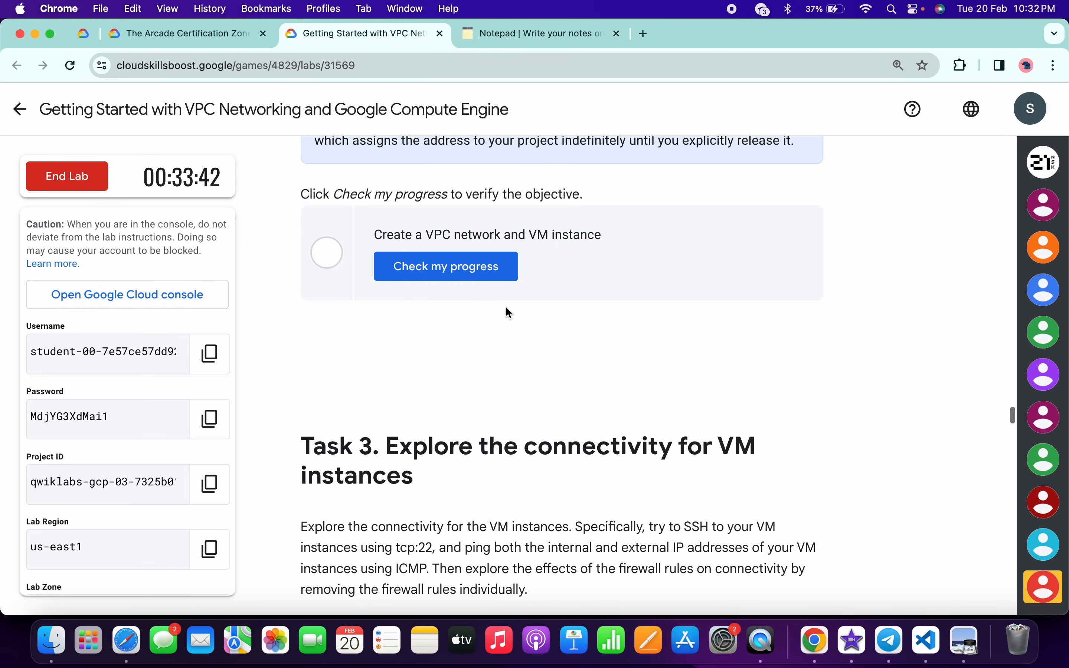
pyautogui.click(445, 265)
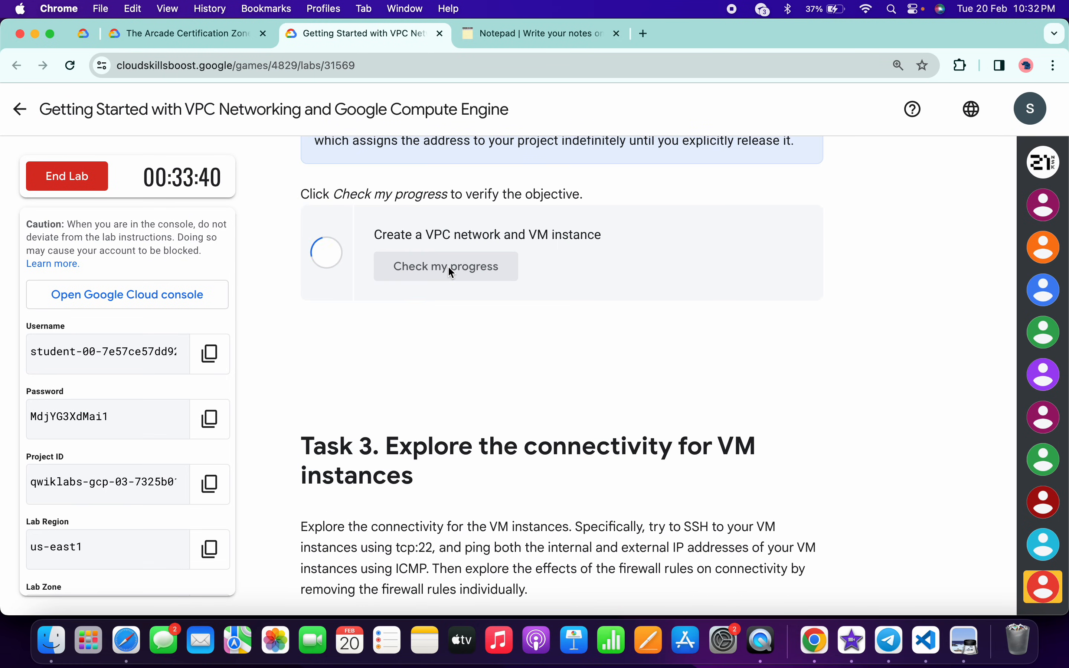
pyautogui.moveTo(370, 254)
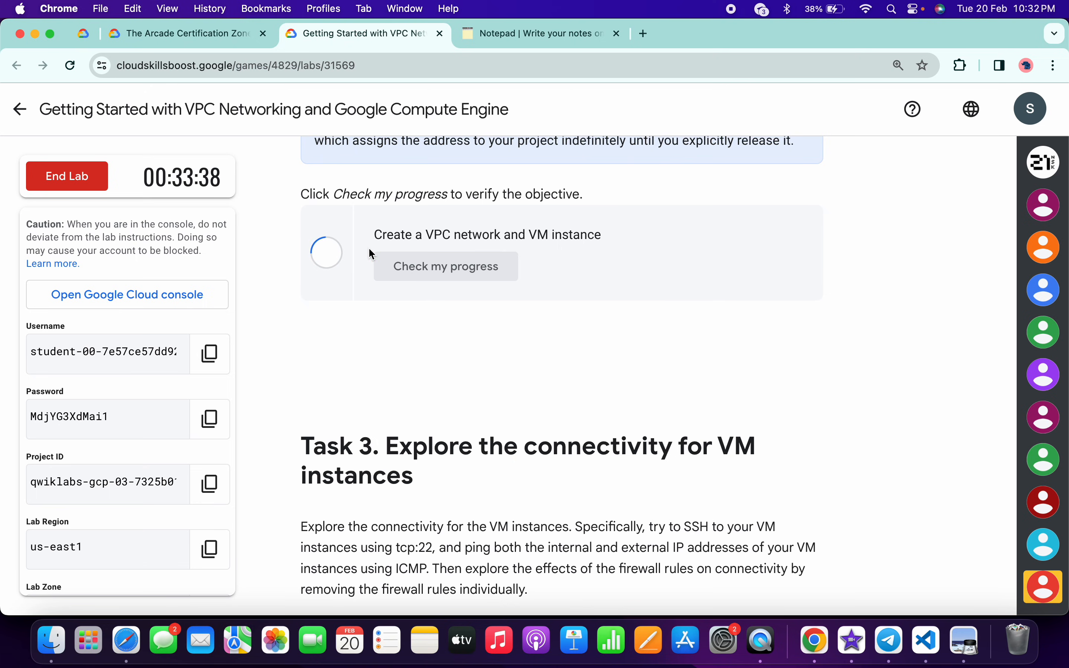
pyautogui.click(446, 266)
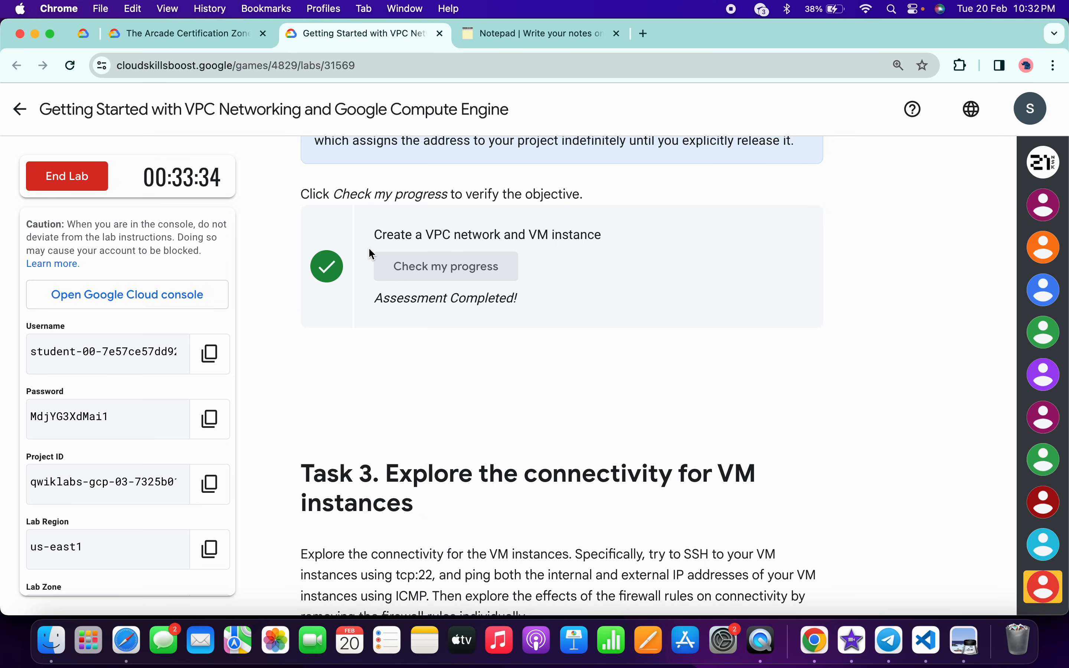
pyautogui.scroll(-3)
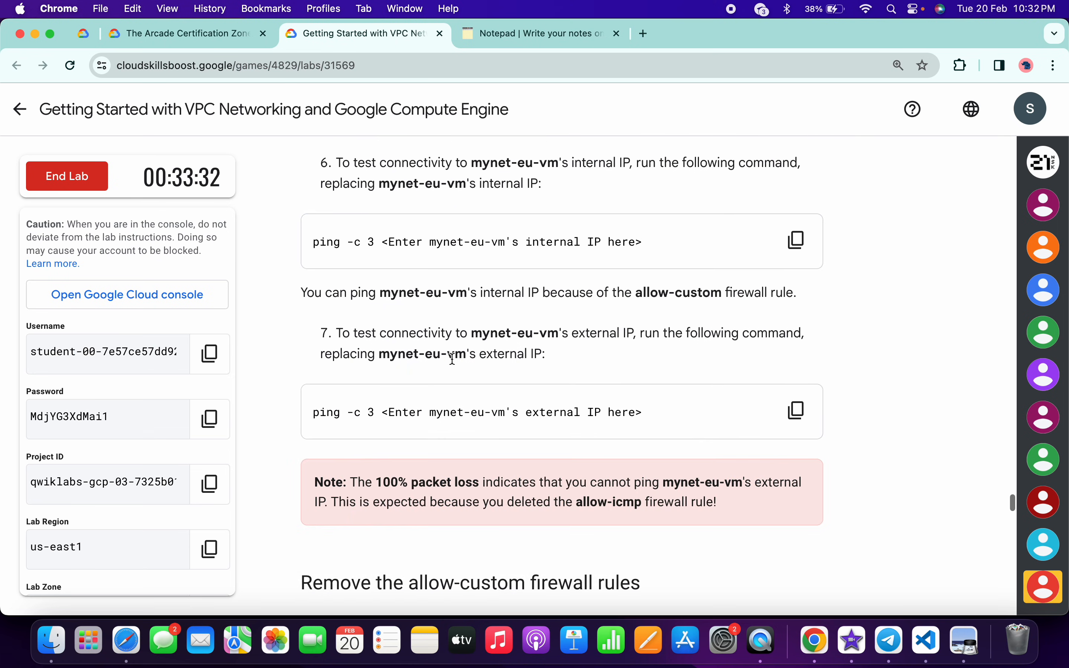
pyautogui.scroll(-3)
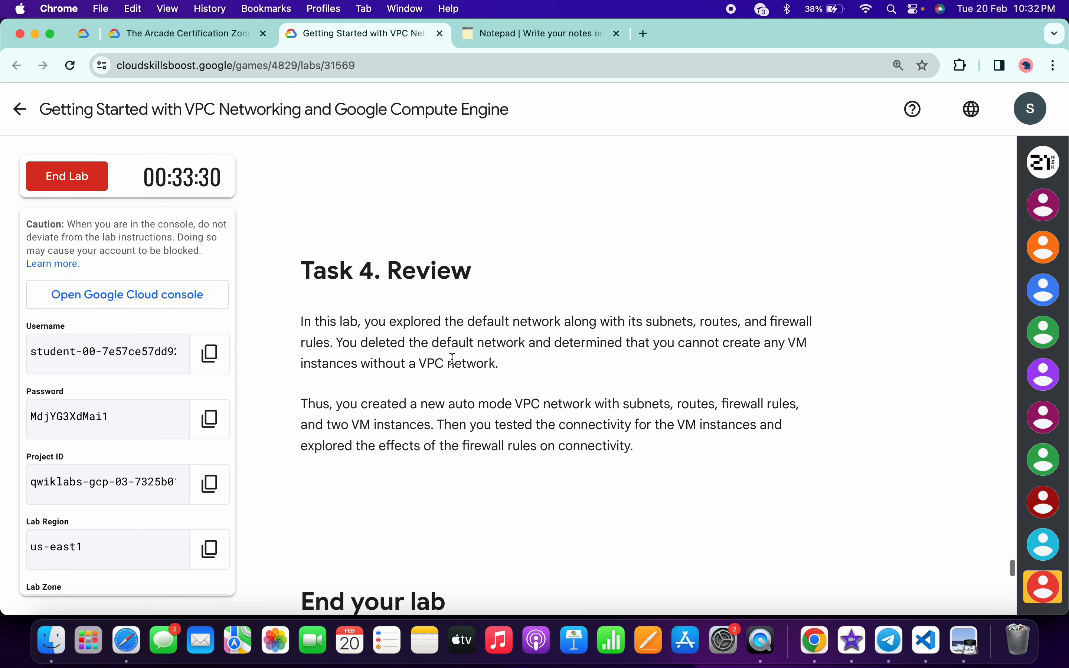
pyautogui.scroll(-3)
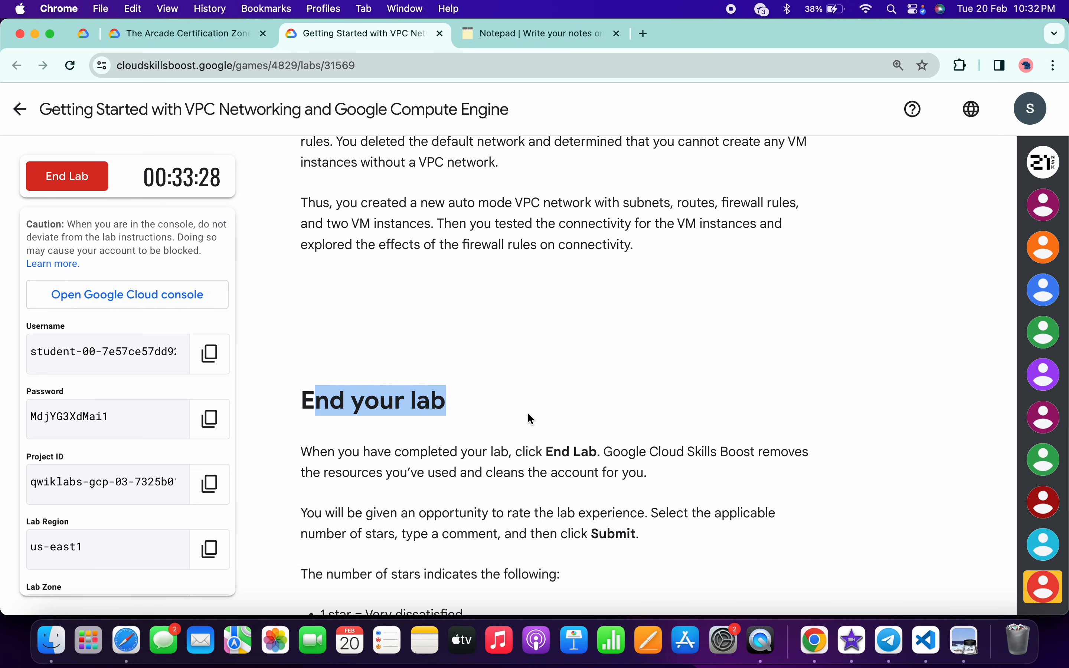